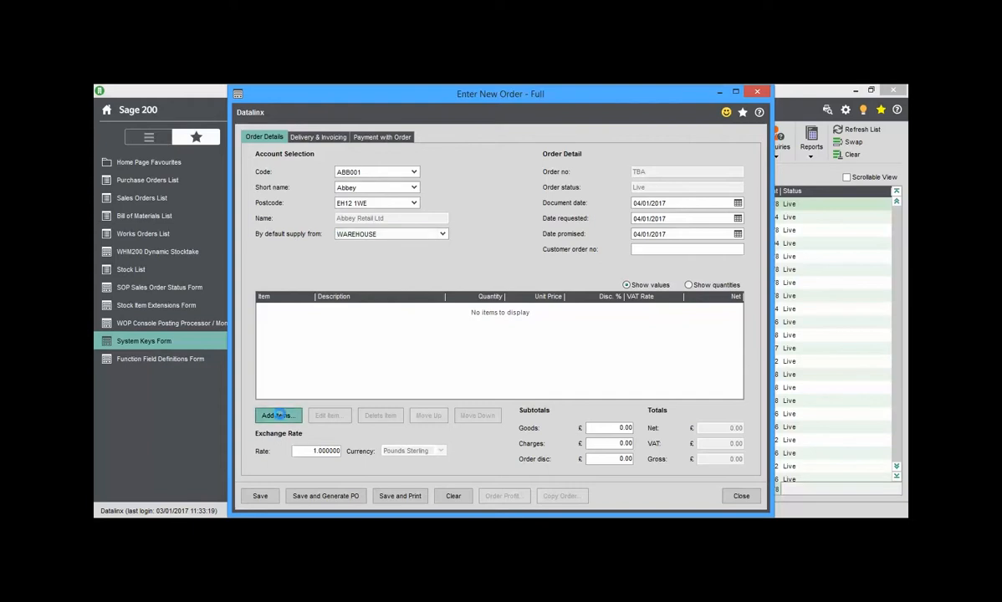
Add a line of 5 ACS/BLENDER (Professional Blender 5 Speed) and save the Abbey Retail order.
{"action": "left_click", "coordinate": [278, 415]}
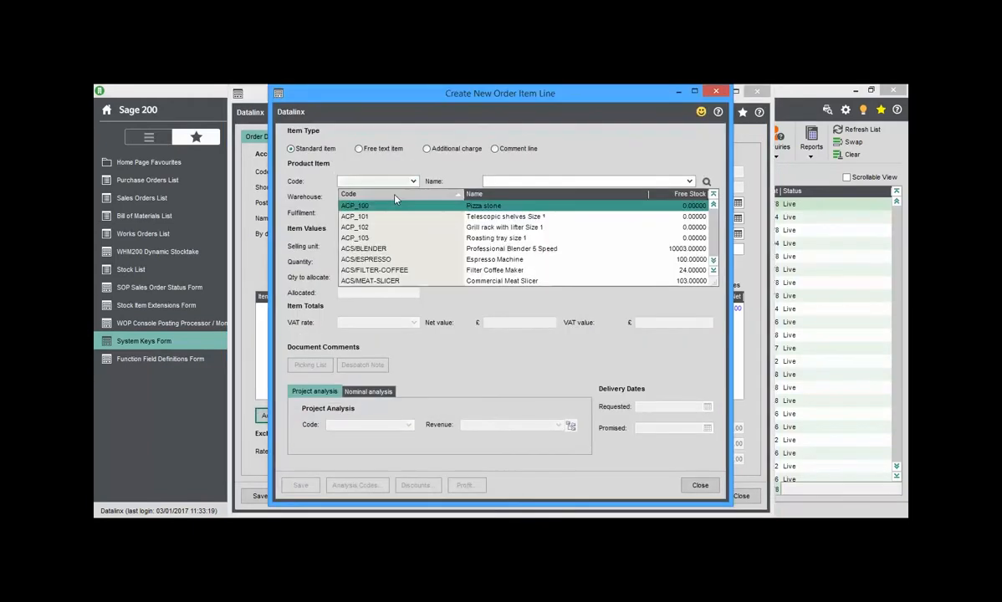
{"action": "left_click", "coordinate": [363, 248]}
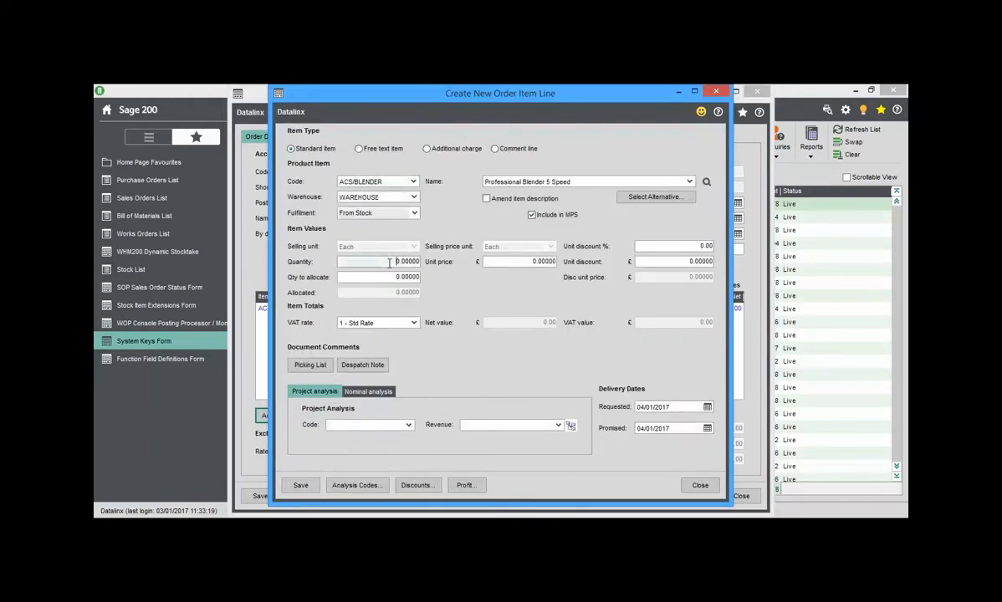
{"action": "left_click", "coordinate": [300, 485]}
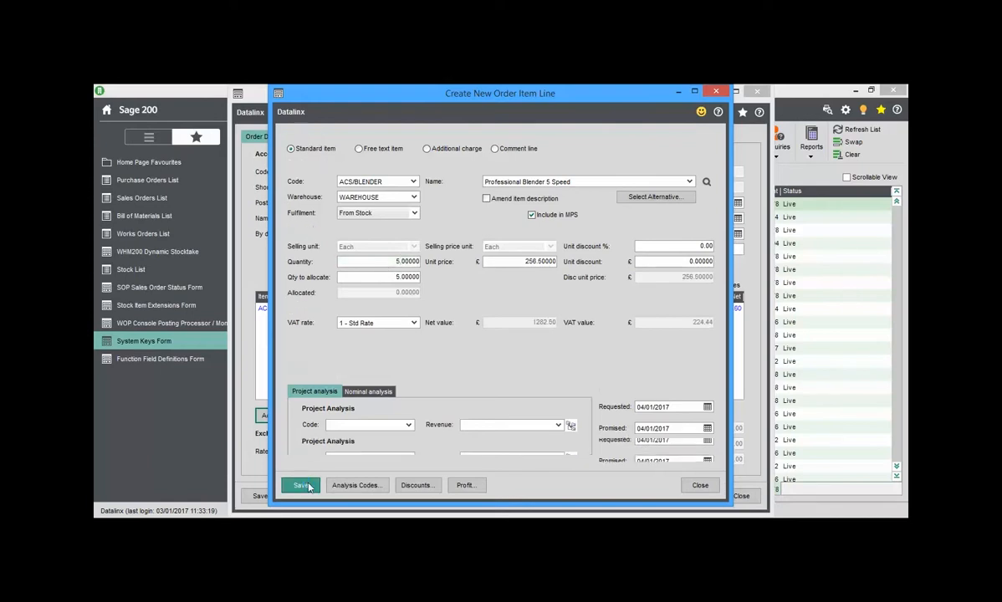
{"action": "left_click", "coordinate": [303, 485]}
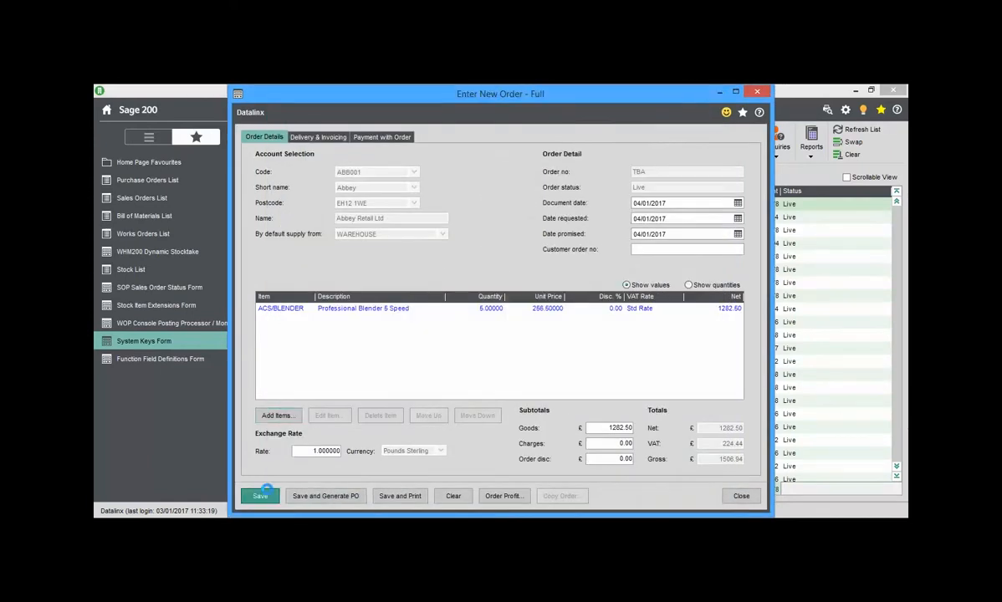
{"action": "left_click", "coordinate": [260, 495]}
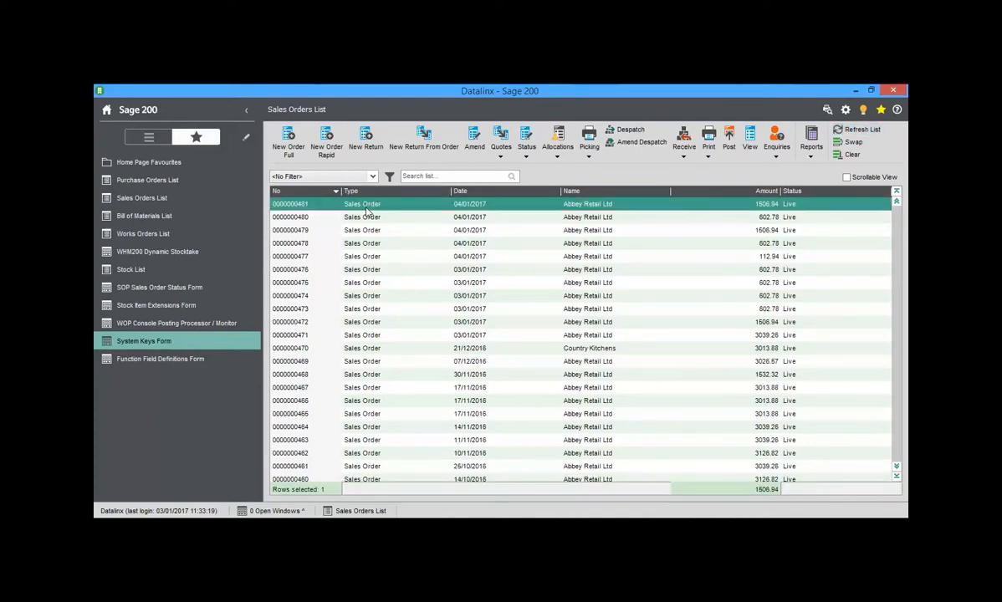
{"action": "right_click", "coordinate": [335, 204]}
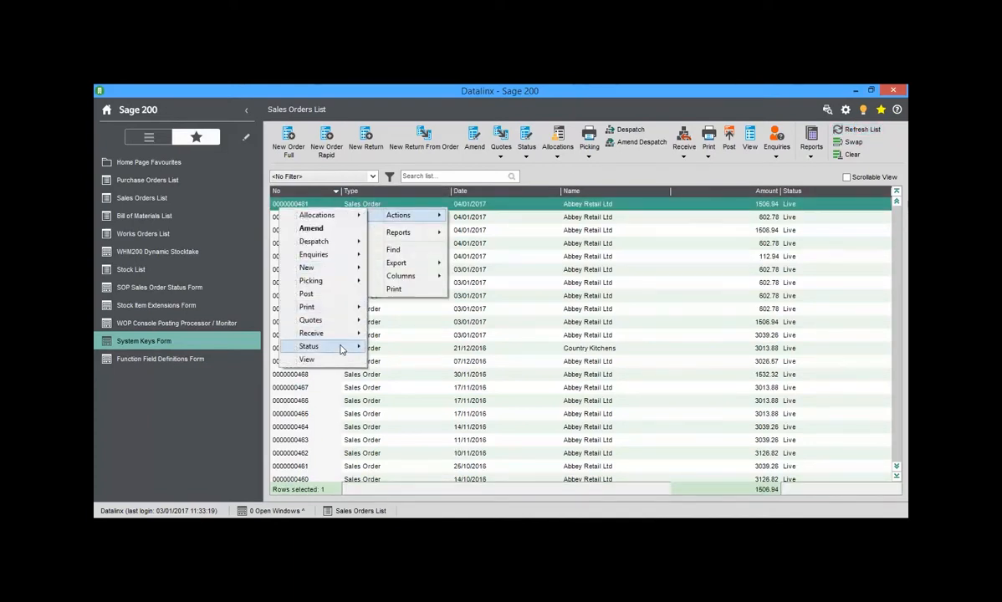
{"action": "left_click", "coordinate": [307, 360]}
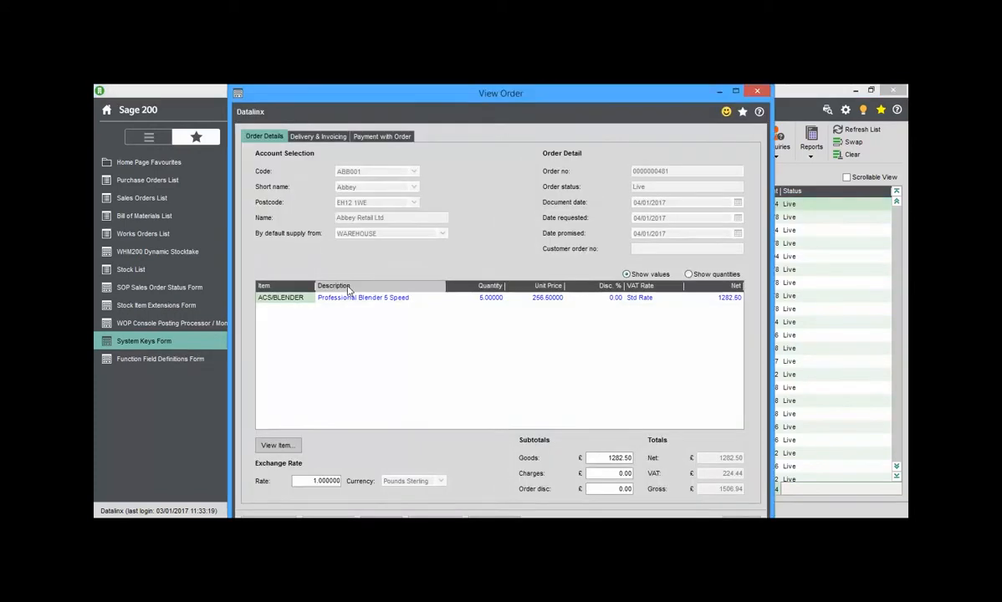
{"action": "left_click", "coordinate": [277, 445]}
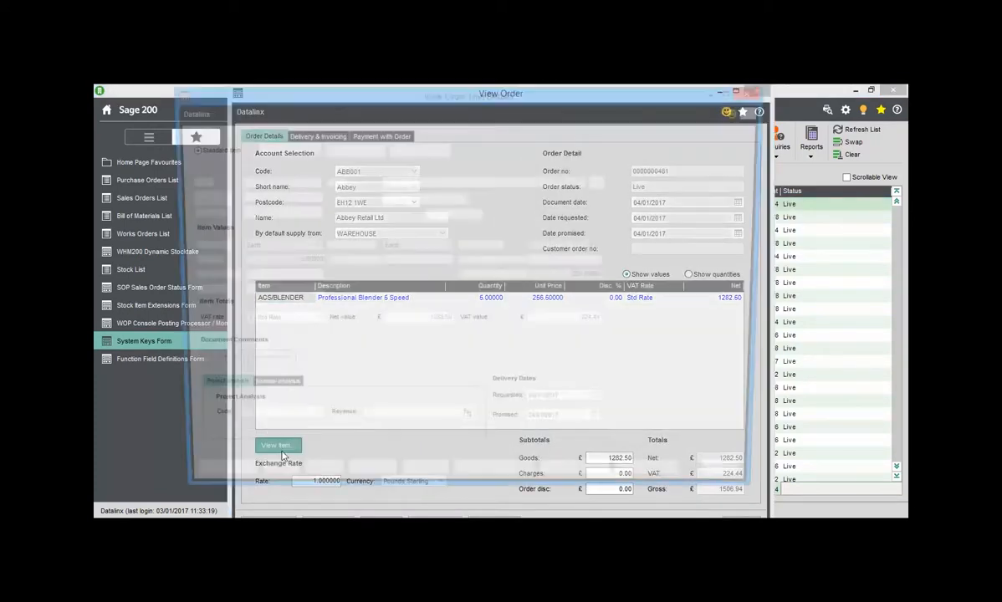
{"action": "left_click", "coordinate": [420, 486]}
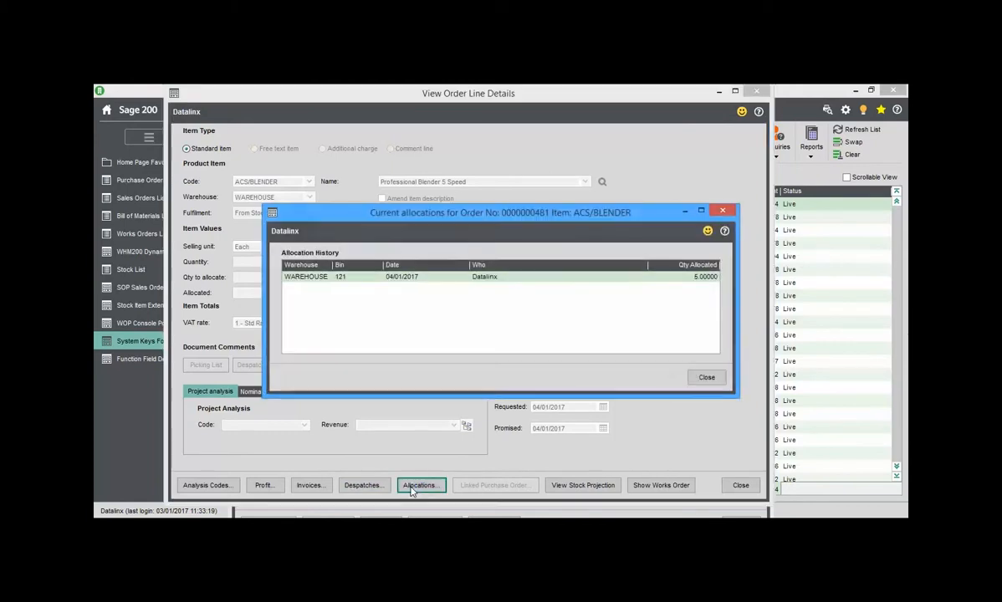
{"action": "mouse_move", "coordinate": [342, 285]}
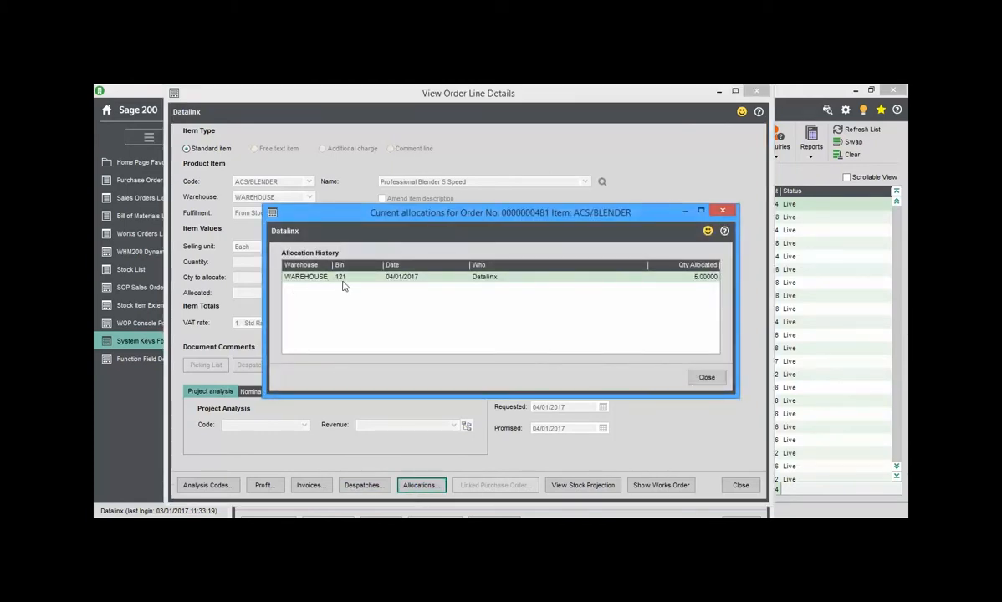
{"action": "left_click", "coordinate": [707, 377]}
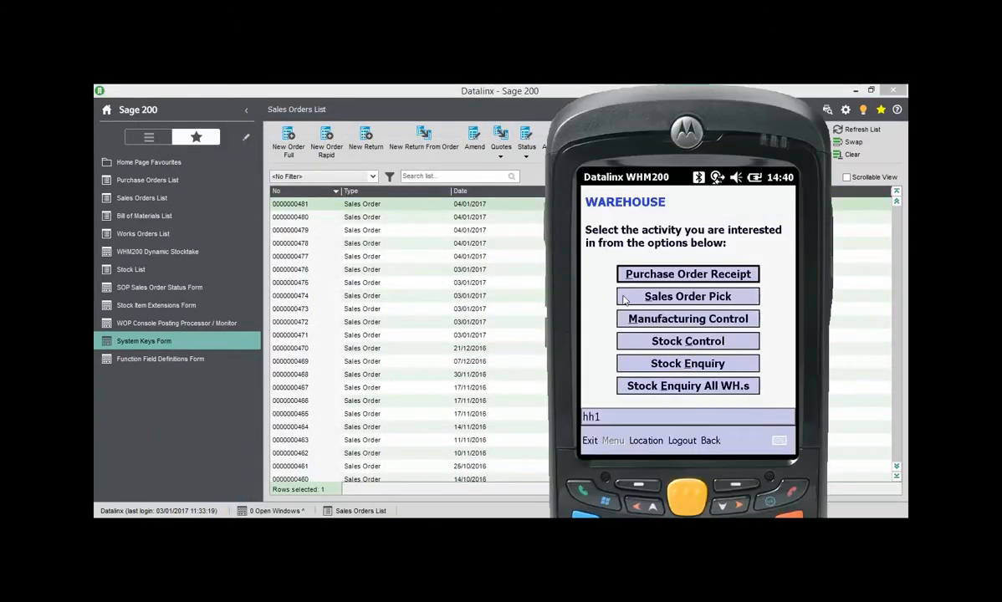
Go through Sales Order Pick and SO Pick to list All SO's awaiting picking.
{"action": "left_click", "coordinate": [688, 296]}
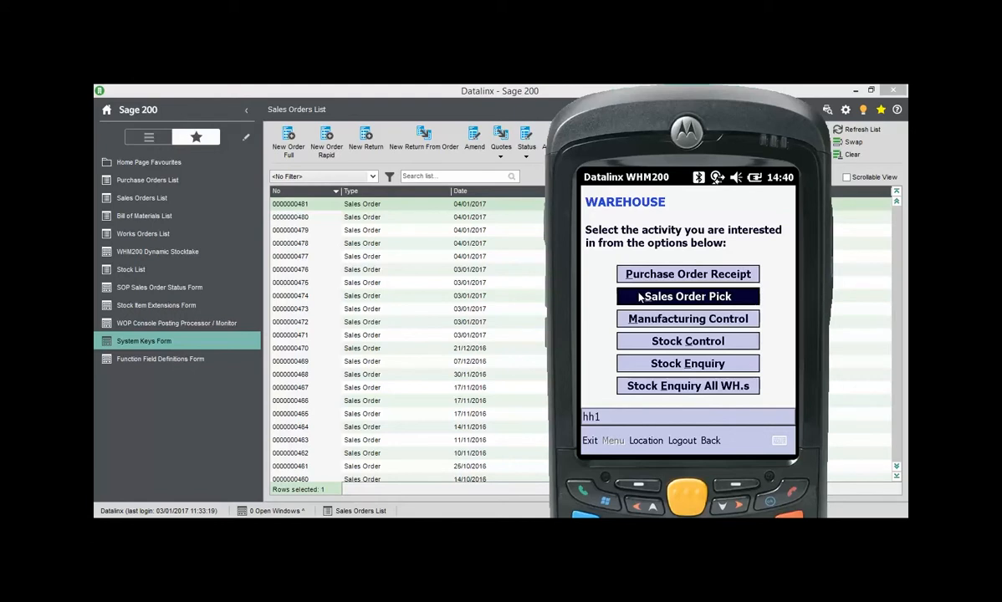
{"action": "left_click", "coordinate": [688, 296]}
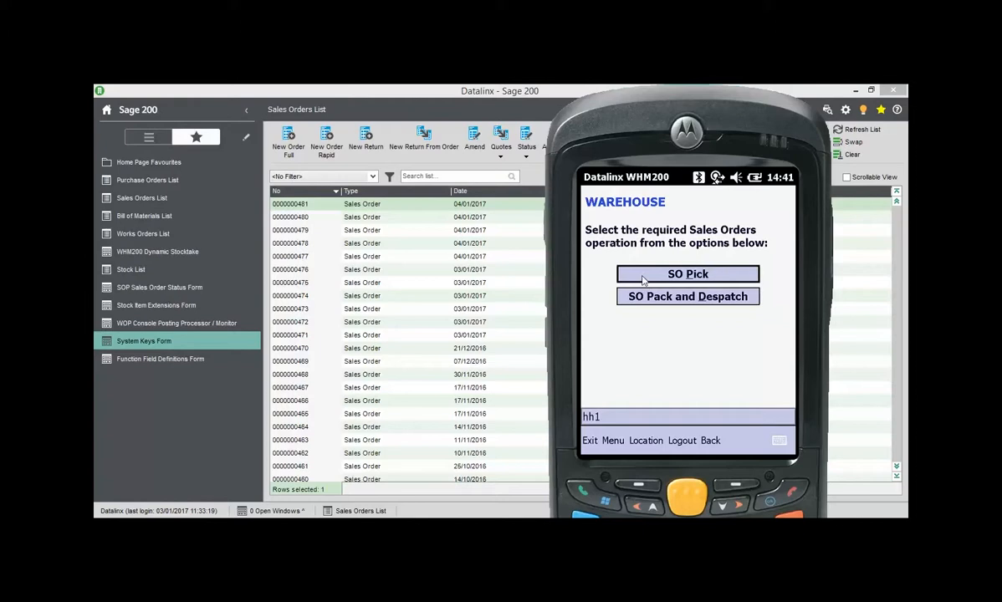
{"action": "left_click", "coordinate": [688, 274]}
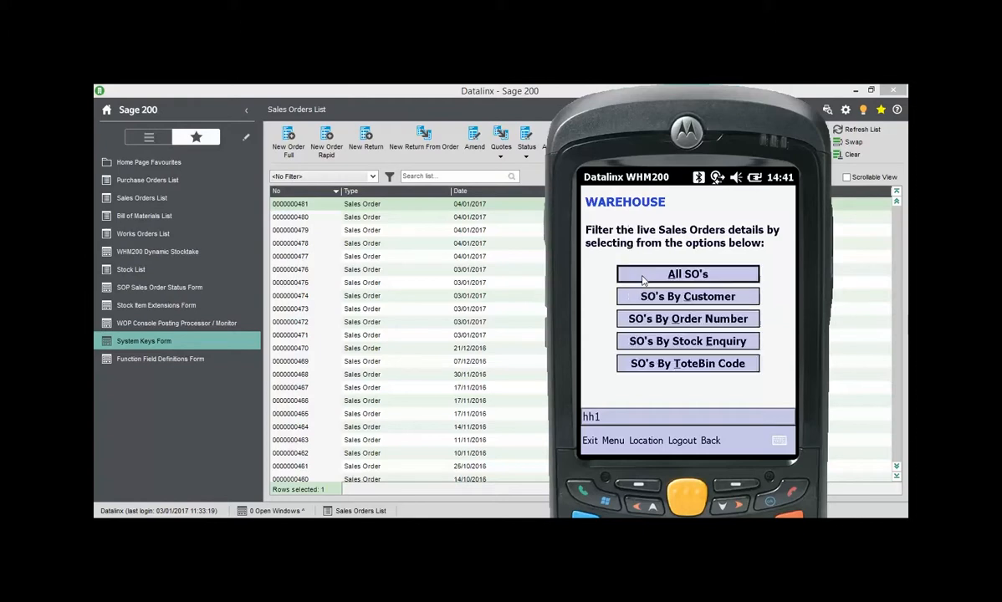
{"action": "left_click", "coordinate": [687, 273]}
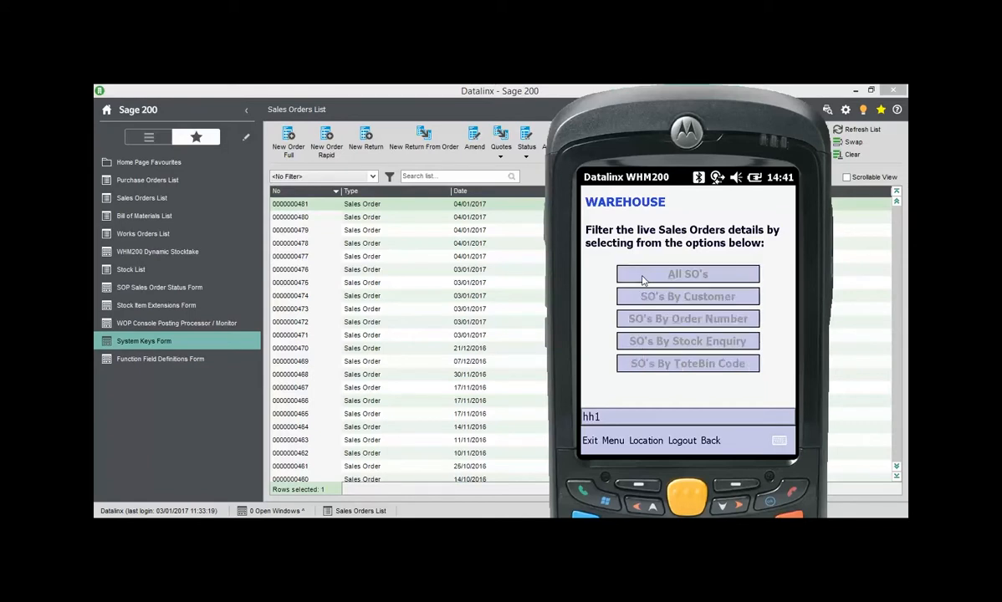
{"action": "left_click", "coordinate": [687, 273]}
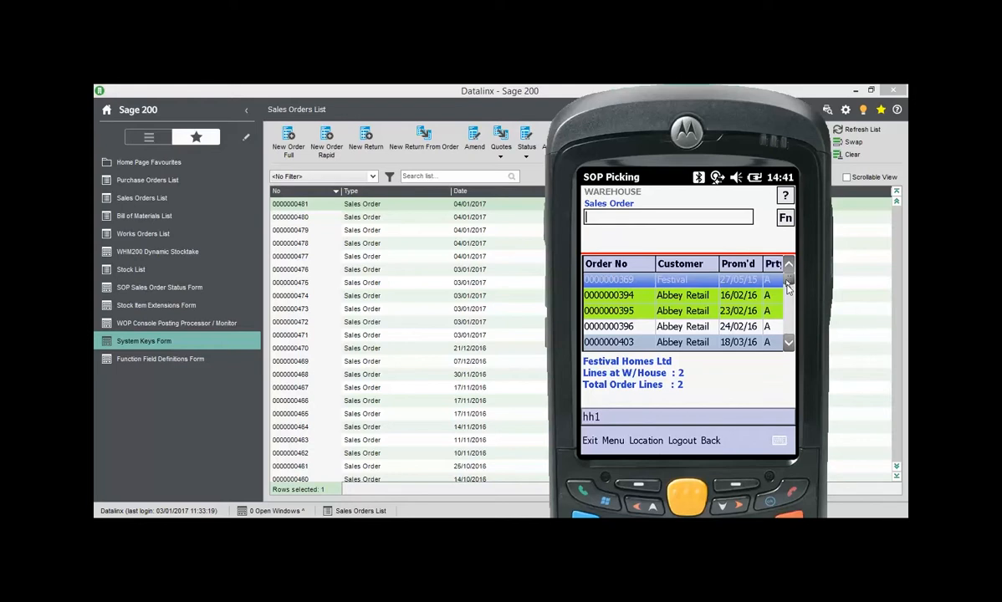
{"action": "left_click", "coordinate": [788, 297]}
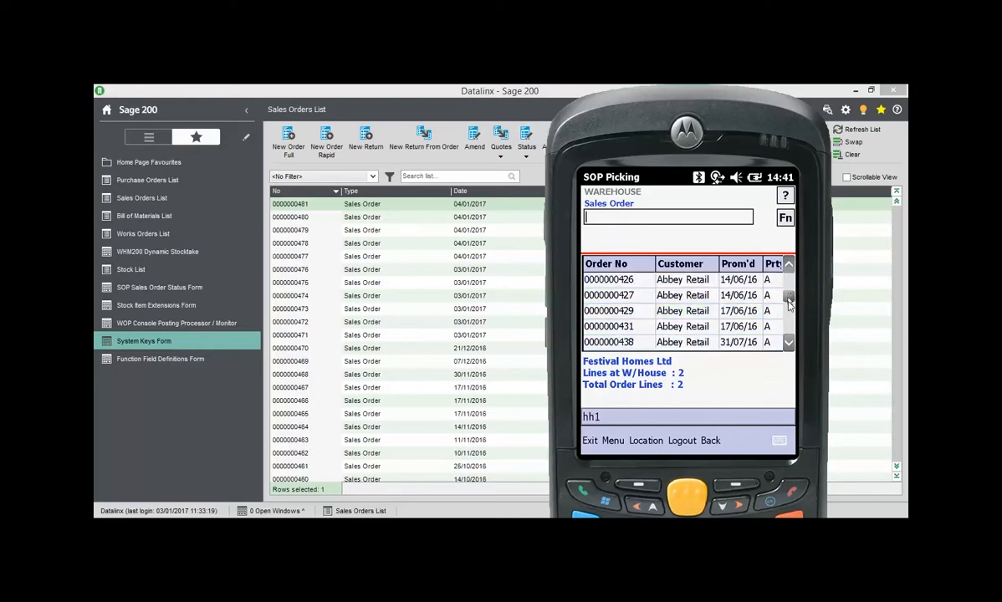
{"action": "left_click", "coordinate": [788, 311]}
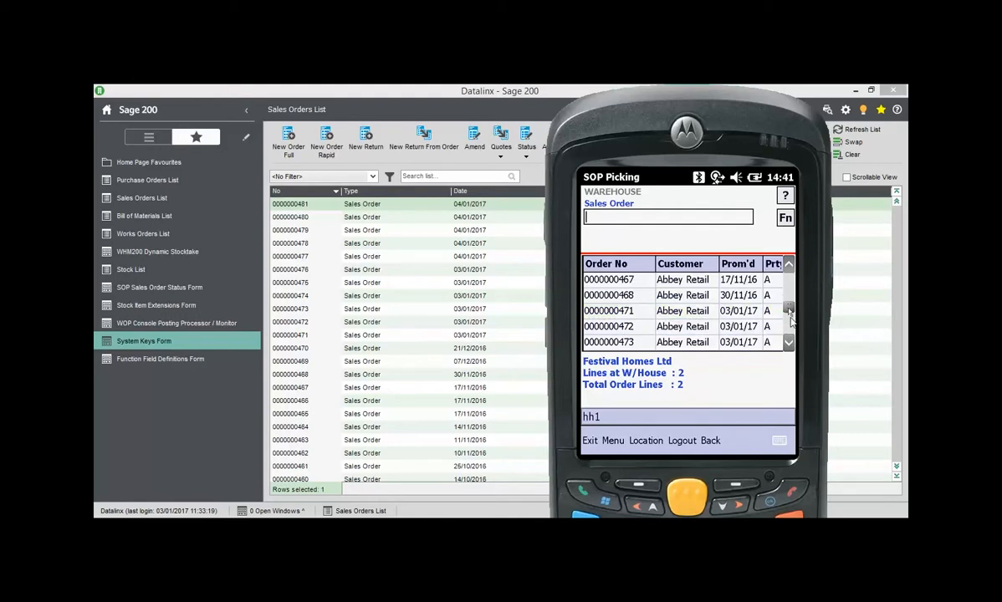
{"action": "left_click", "coordinate": [788, 317]}
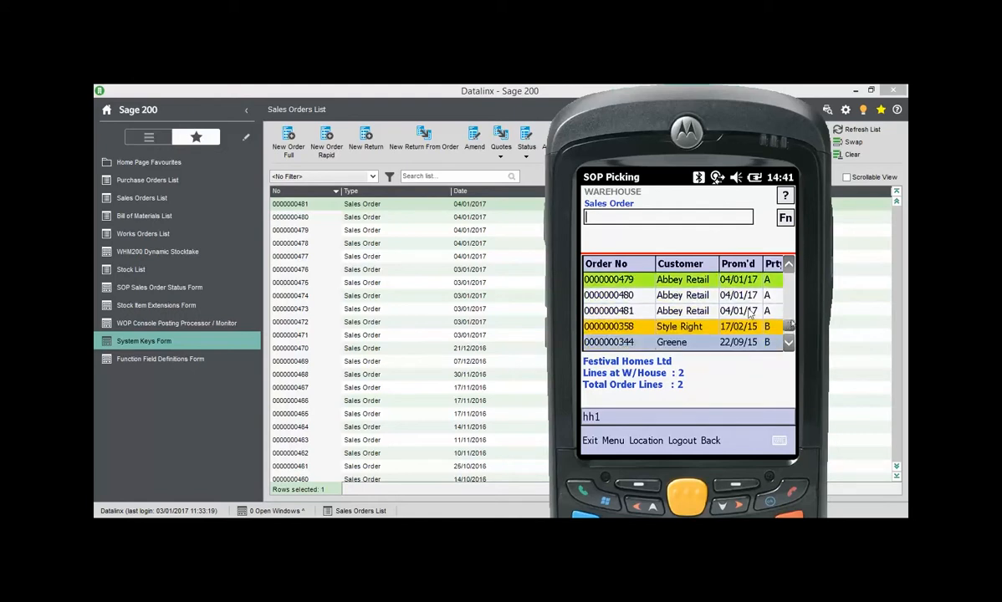
{"action": "left_click", "coordinate": [678, 310]}
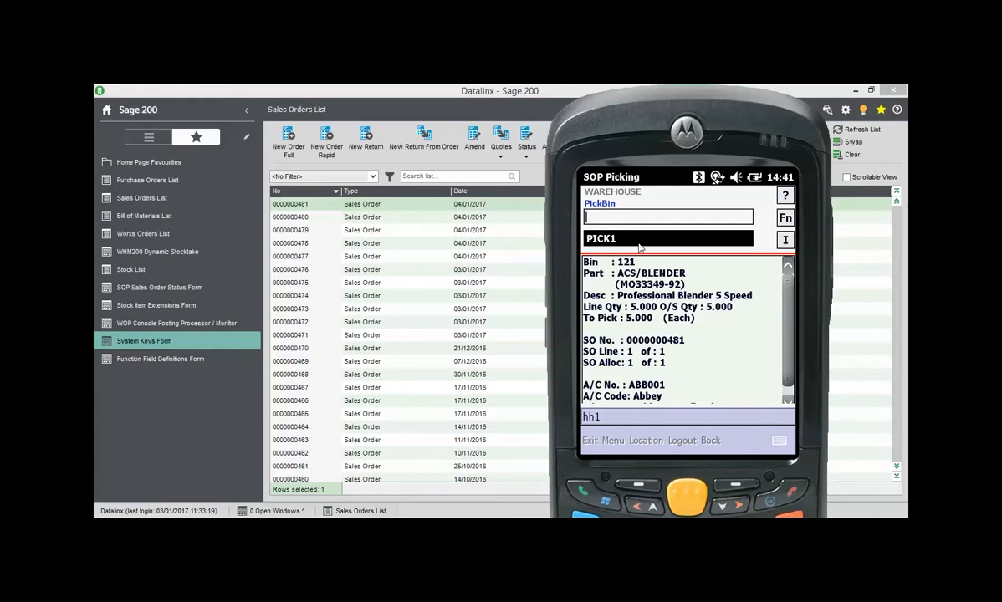
Enter pick bin PICK1 and part ACS/BLENDER for the five blenders.
{"action": "type", "text": "PIC"}
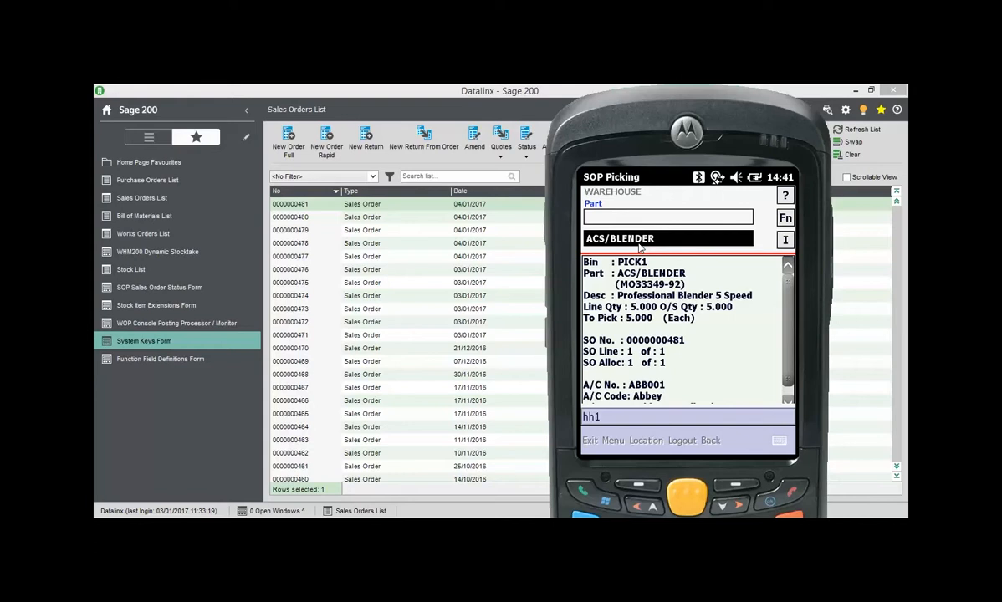
{"action": "type", "text": "ACS/BLENDER"}
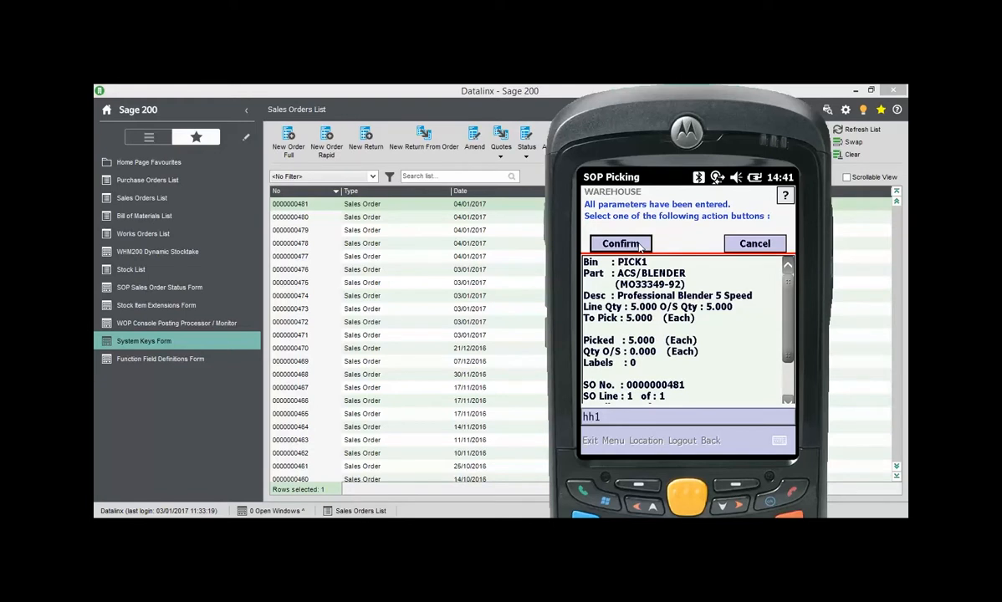
{"action": "mouse_move", "coordinate": [611, 272]}
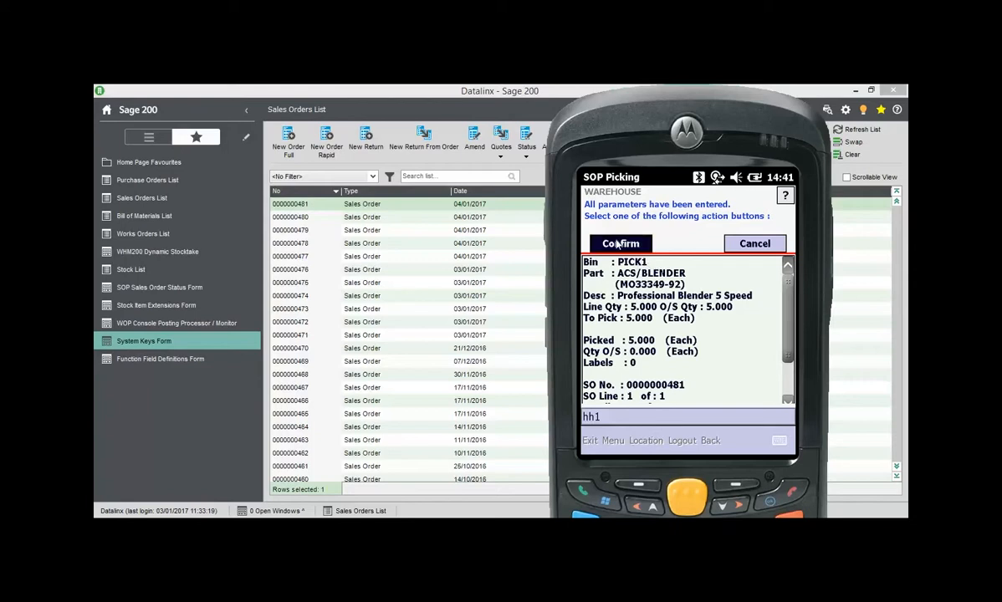
Confirm the blender pick and acknowledge the 'no more items to pick' message.
{"action": "left_click", "coordinate": [620, 243]}
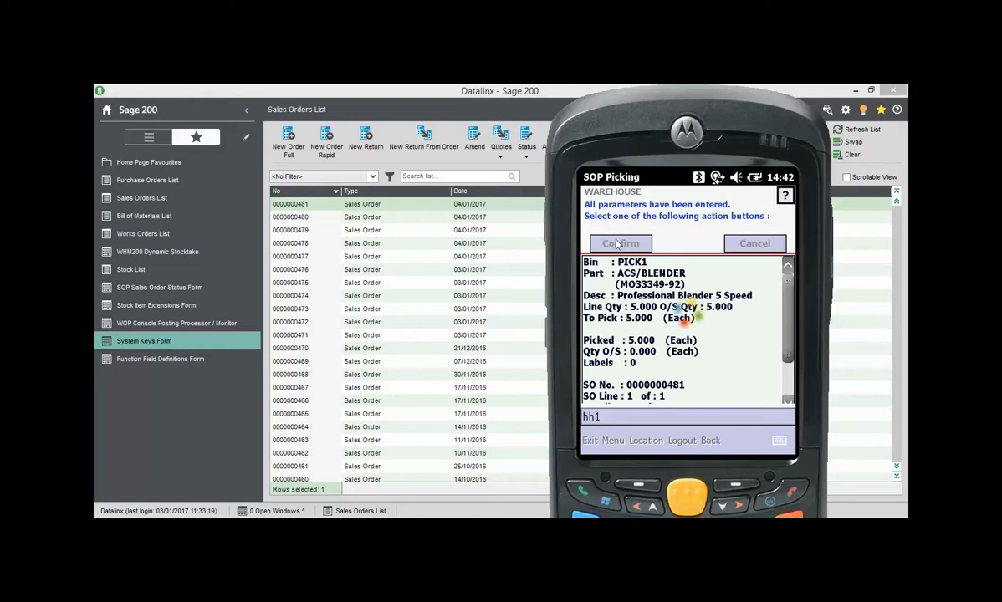
{"action": "left_click", "coordinate": [620, 244]}
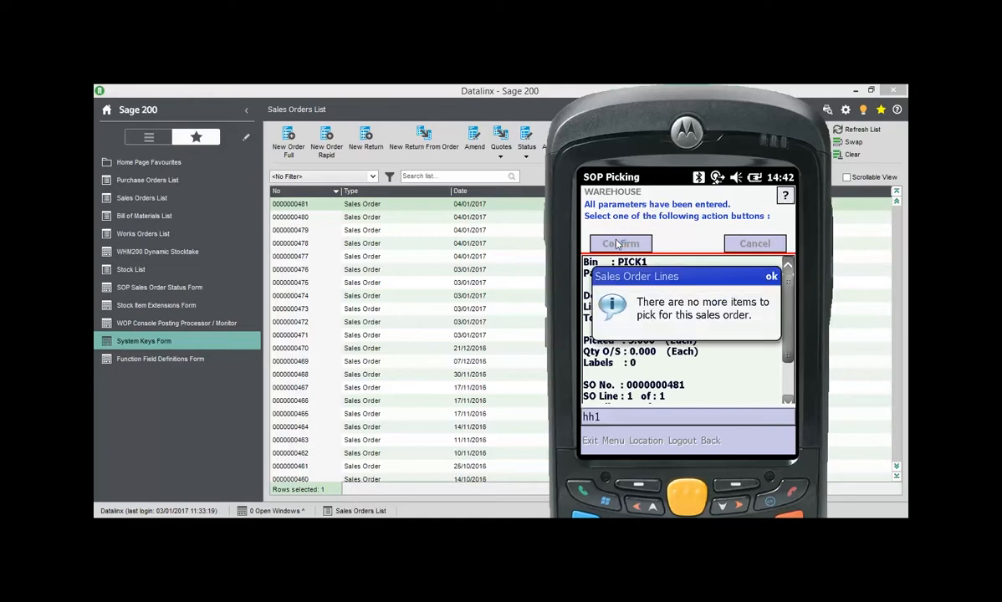